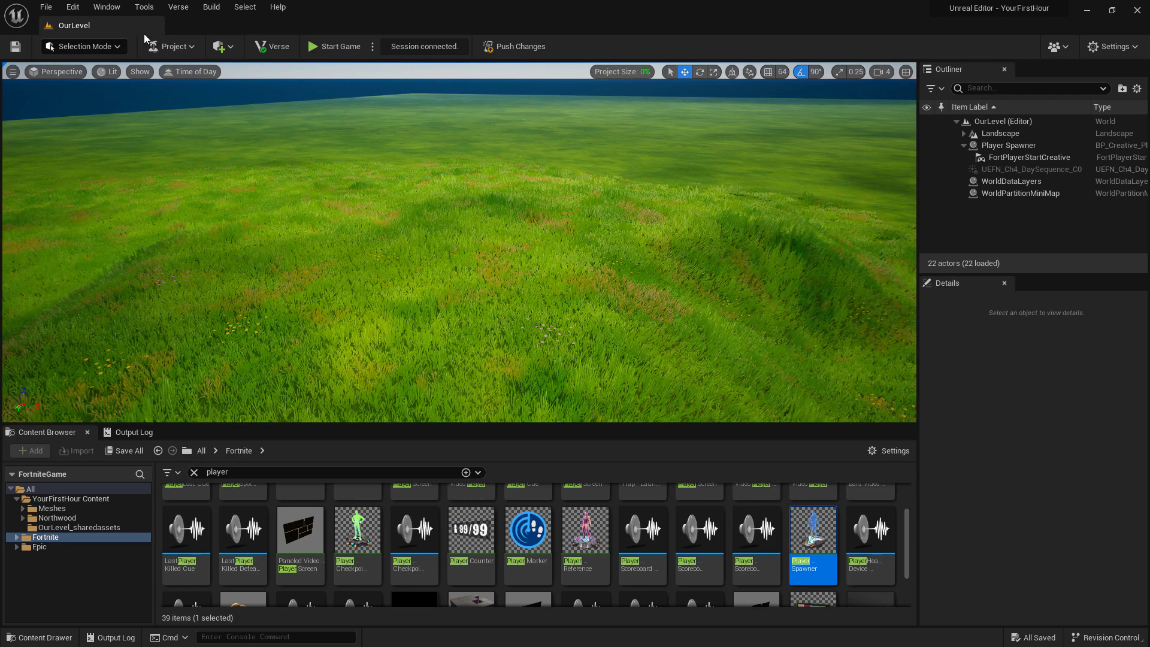
Switch the editor to Modeling mode and browse the baking tools category.
{"action": "left_click", "coordinate": [83, 47]}
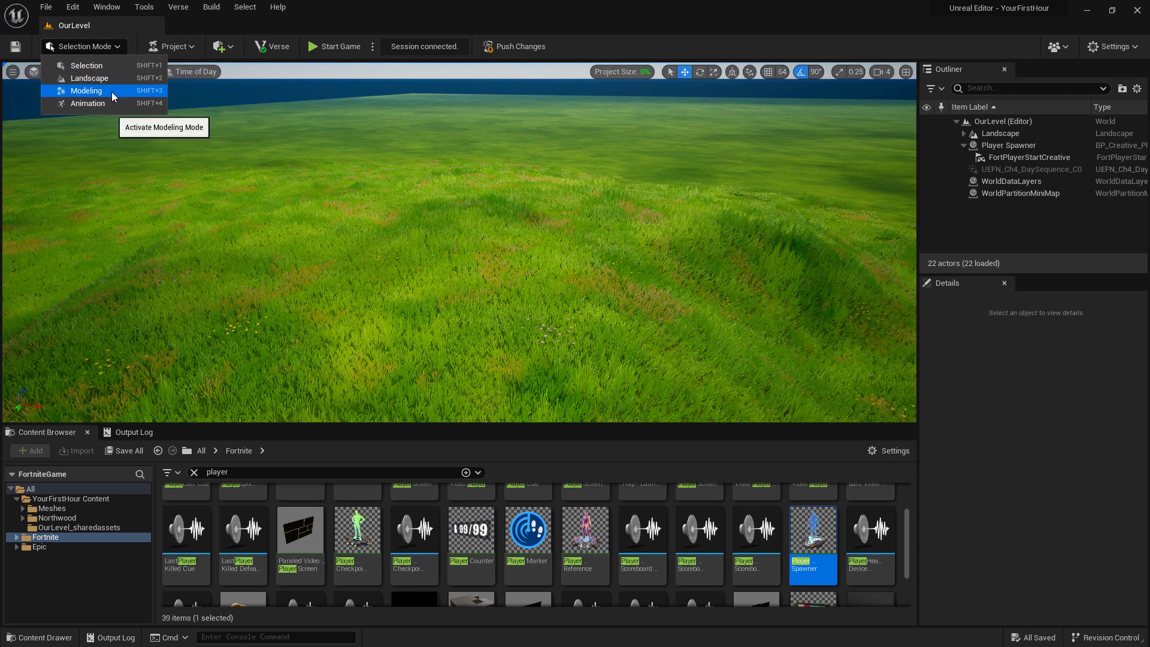
{"action": "left_click", "coordinate": [86, 90]}
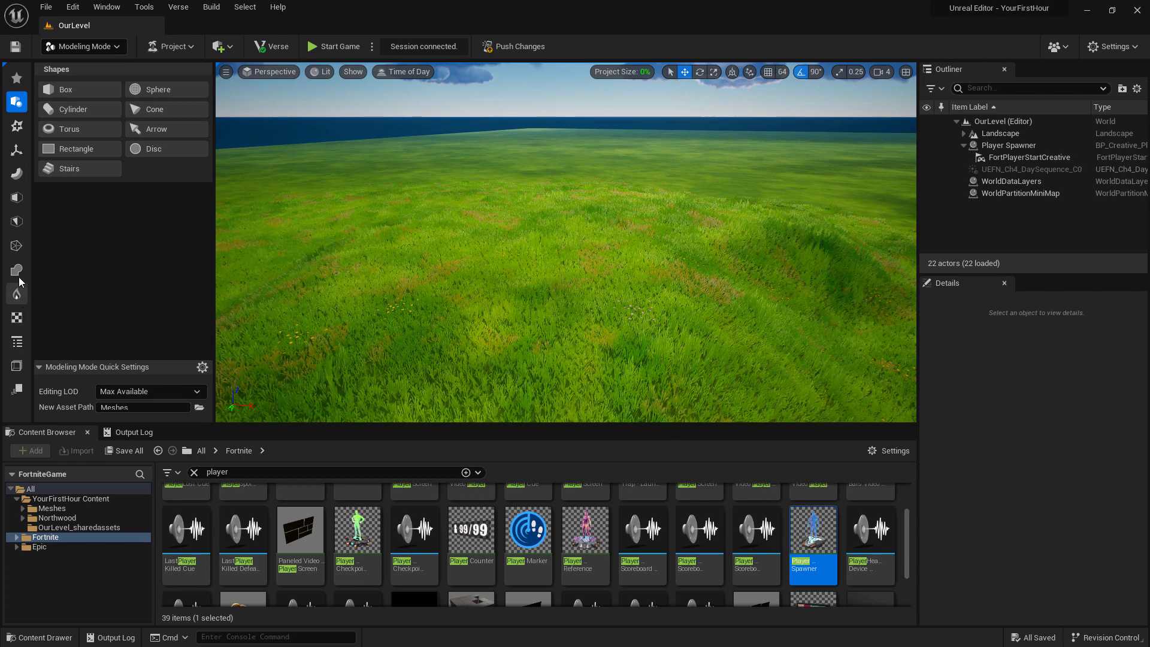
{"action": "left_click", "coordinate": [16, 294]}
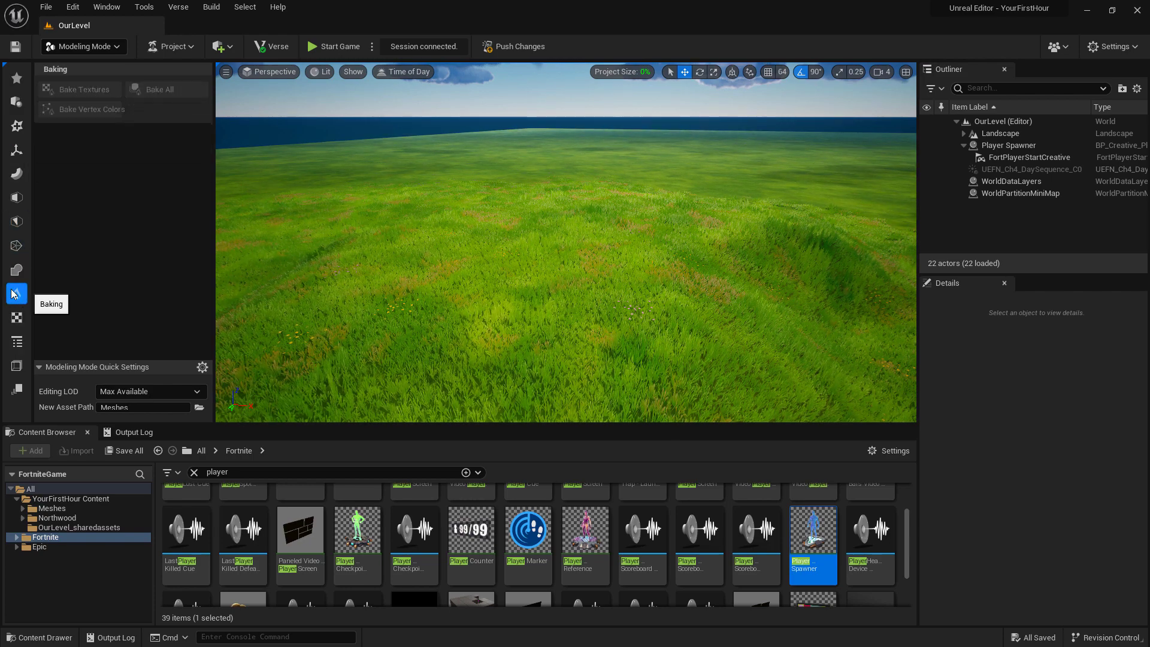
Place a cylinder on the grass and raise its radial slices to 128.
{"action": "left_click", "coordinate": [16, 102]}
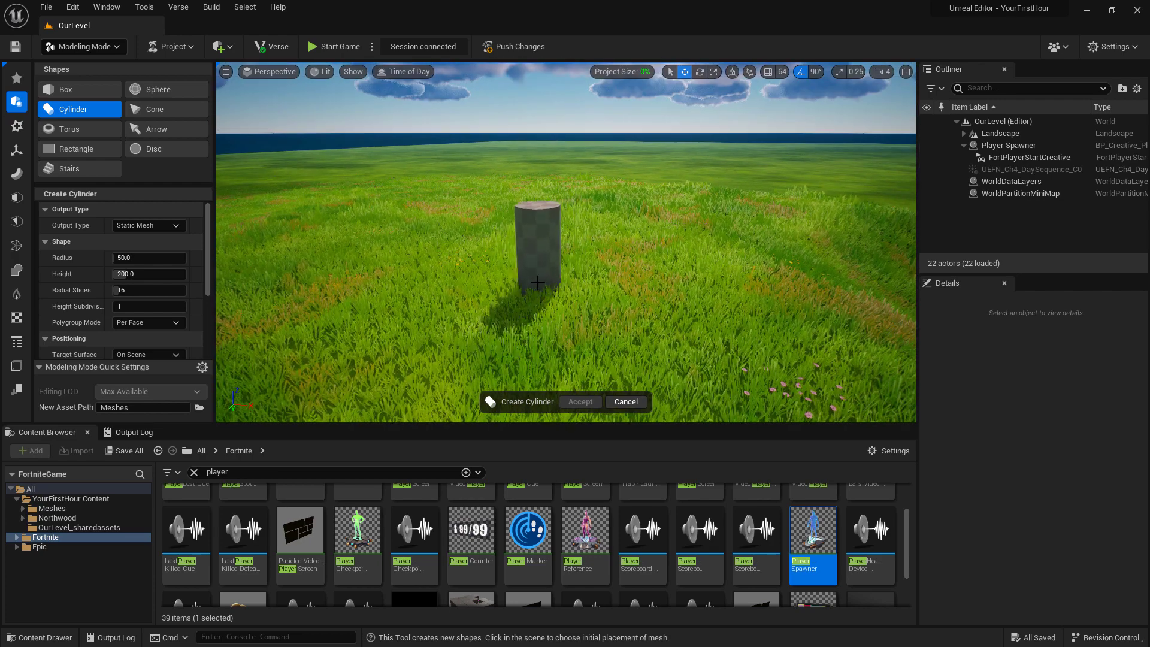
{"action": "left_click", "coordinate": [536, 282]}
{"action": "type", "text": "128"}
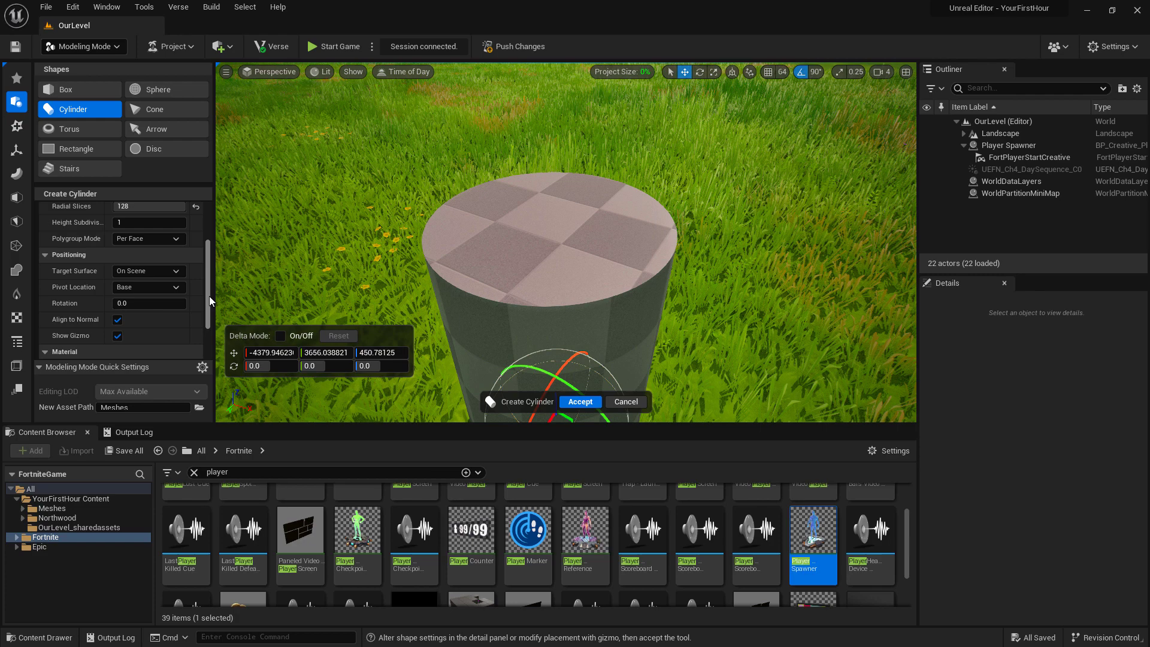
{"action": "scroll", "scroll_direction": "down", "scroll_amount": 3}
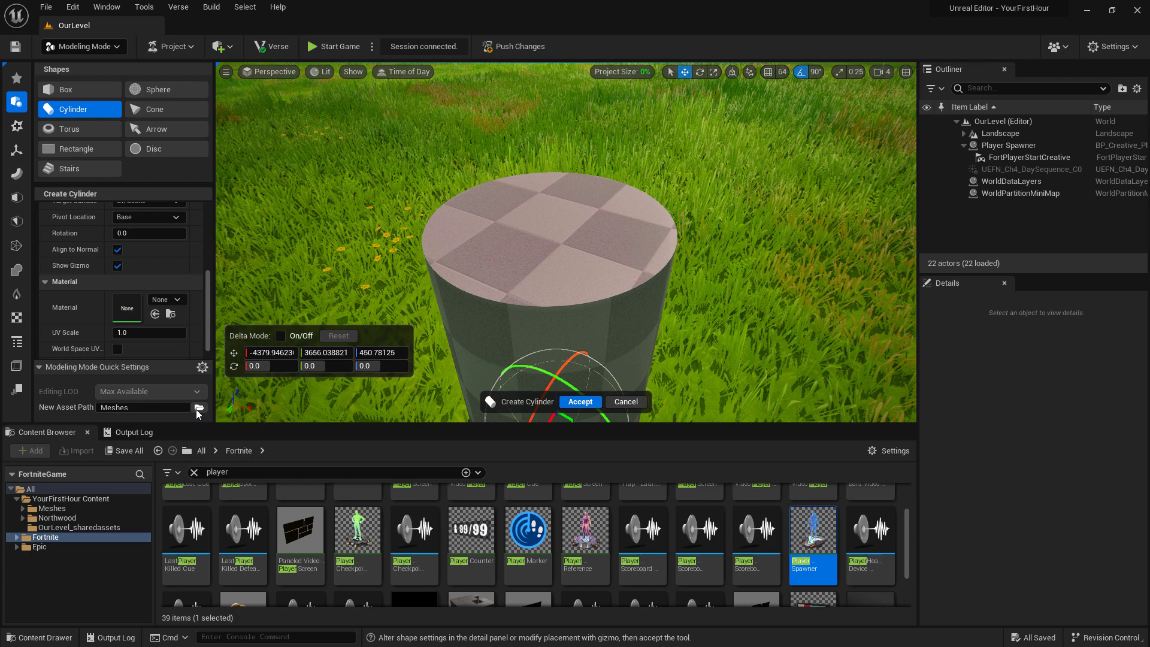
{"action": "mouse_move", "coordinate": [579, 401]}
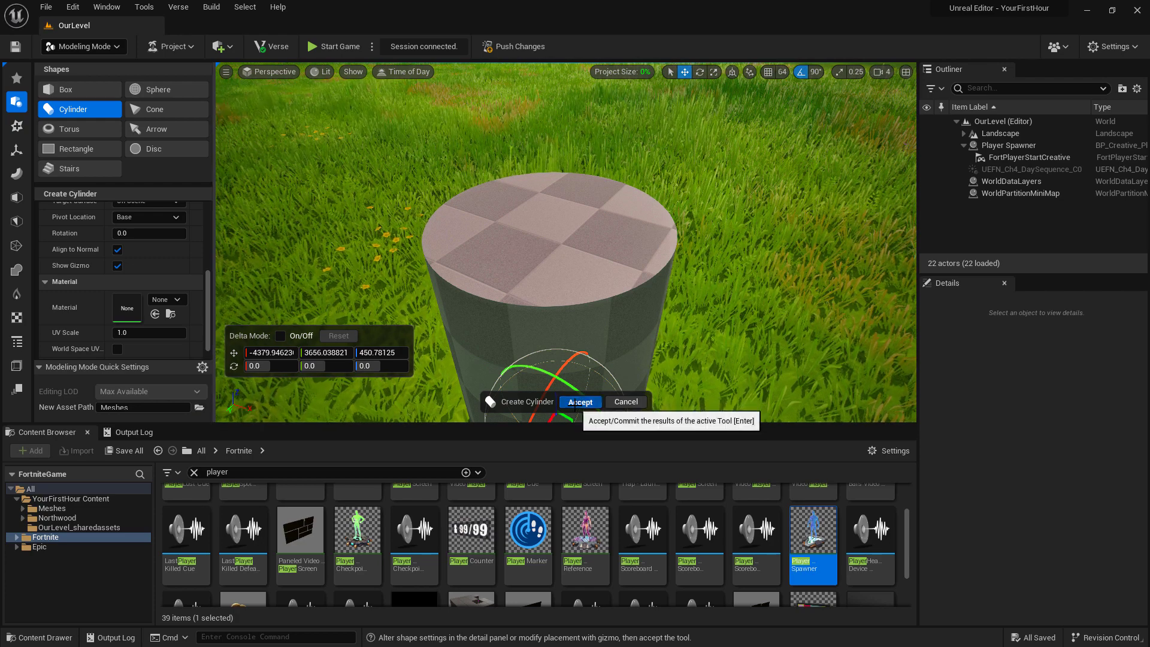
Accept the cylinder and rename its Cylinder asset in Meshes to SM_Barrel.
{"action": "left_click", "coordinate": [579, 401]}
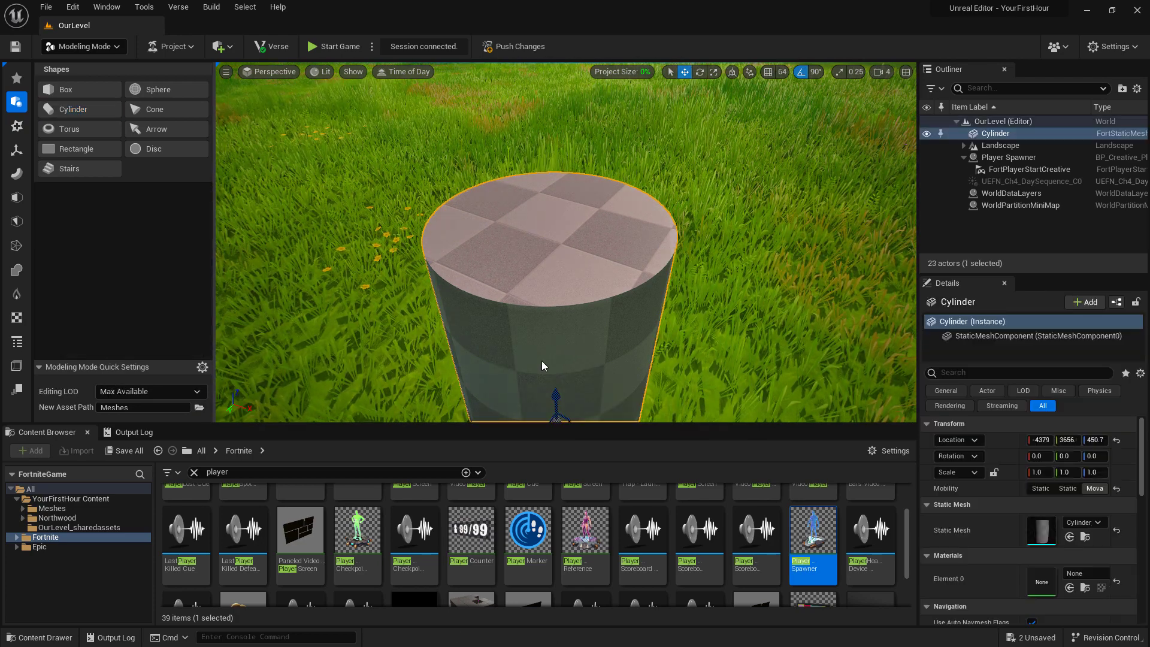
{"action": "left_click", "coordinate": [52, 508]}
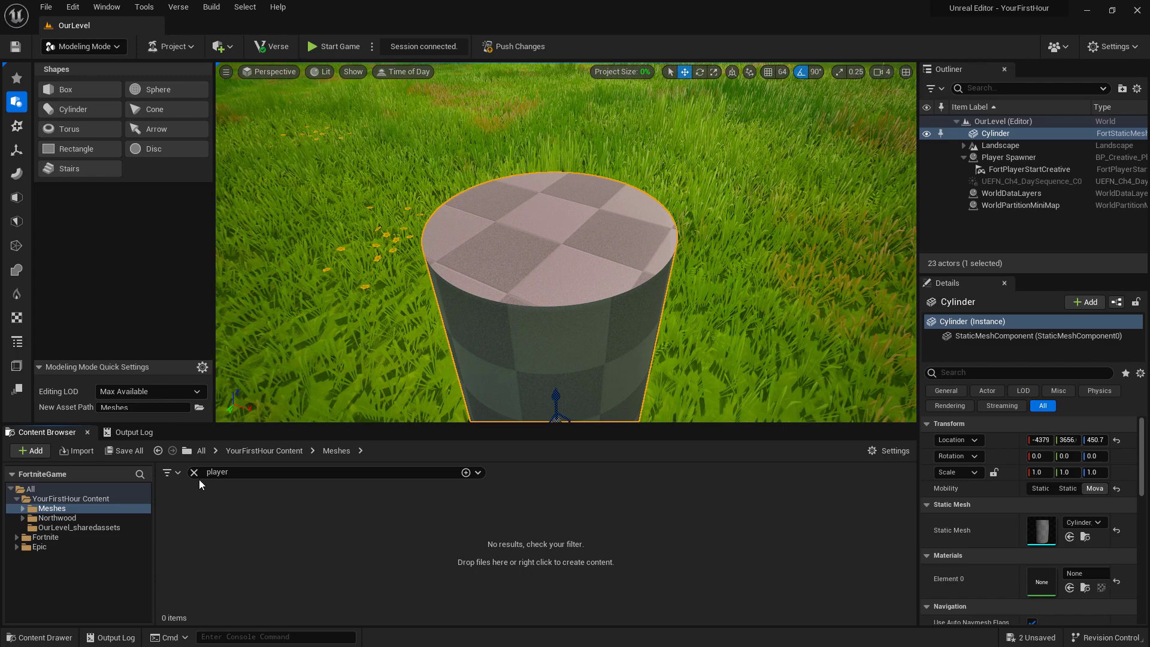
{"action": "left_click", "coordinate": [194, 471]}
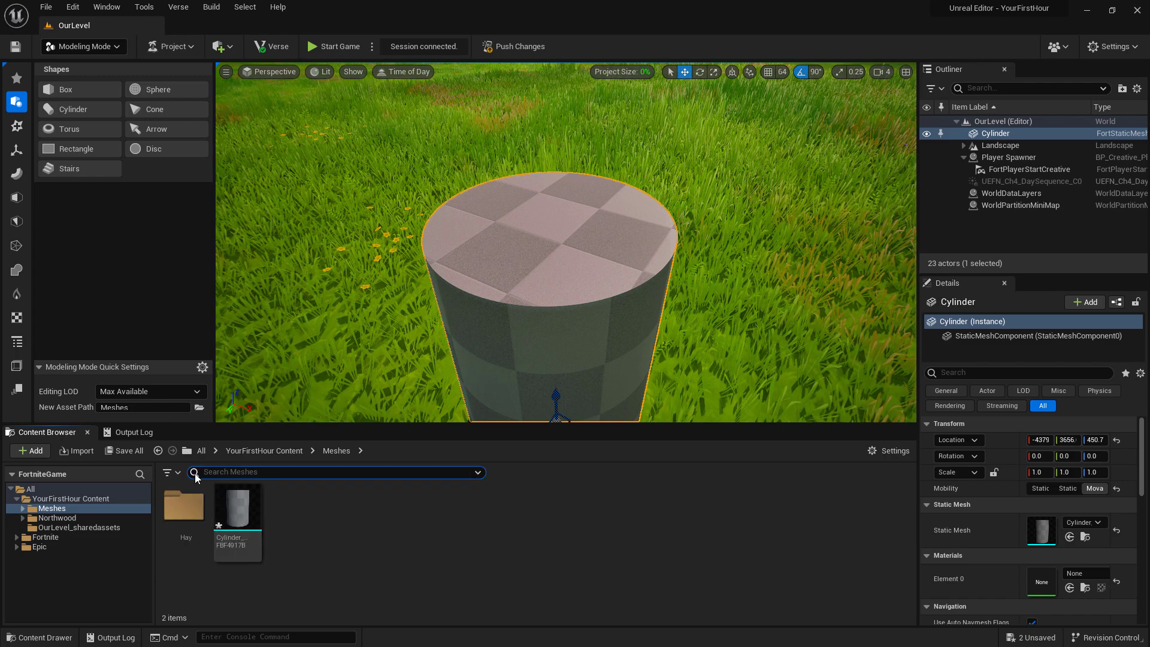
{"action": "mouse_move", "coordinate": [237, 505]}
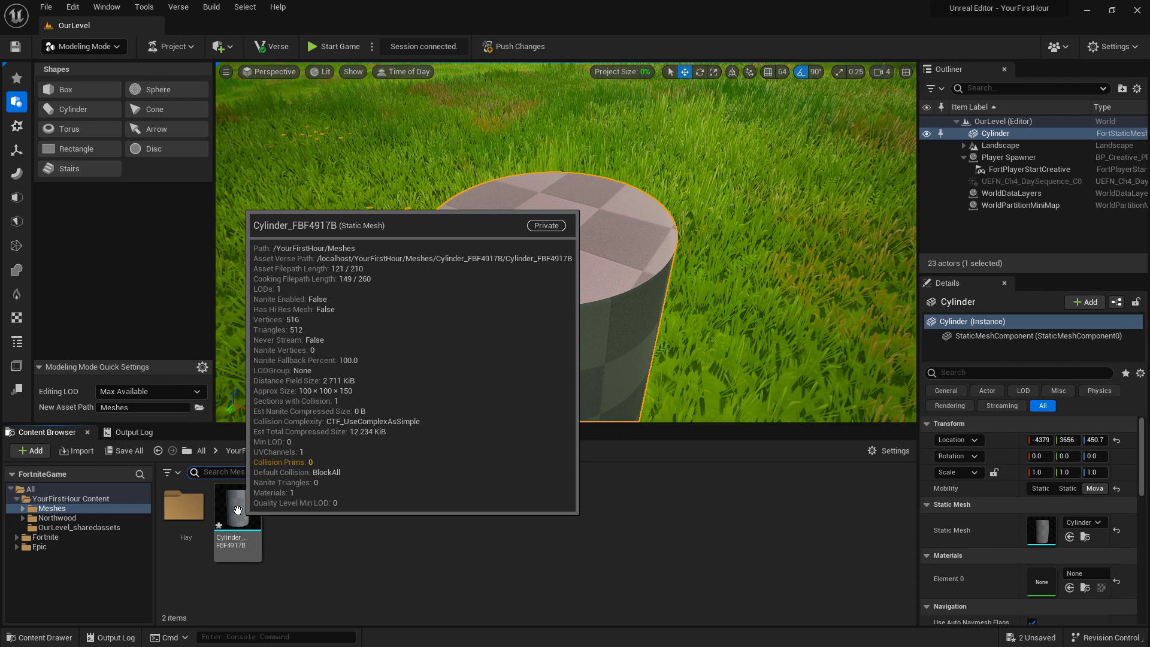
{"action": "left_click", "coordinate": [238, 506]}
{"action": "type", "text": "SM_Barrel"}
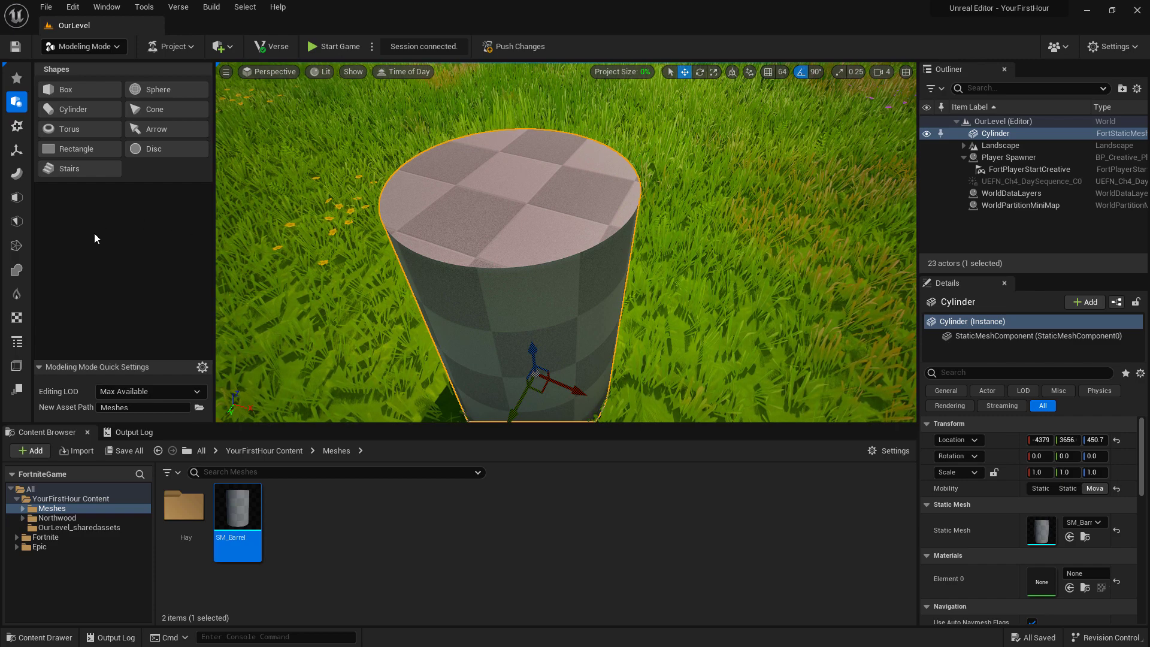
Inset the cylinder's top face with PolyGroup Edit and accept the edit.
{"action": "left_click", "coordinate": [16, 198]}
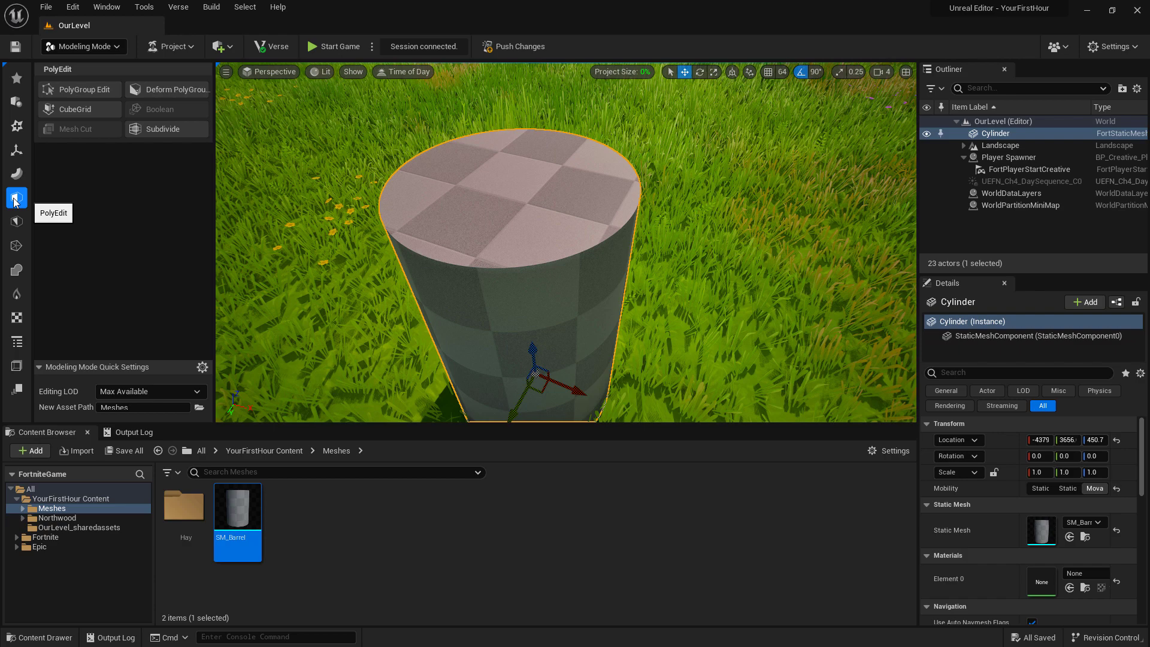
{"action": "mouse_move", "coordinate": [79, 89]}
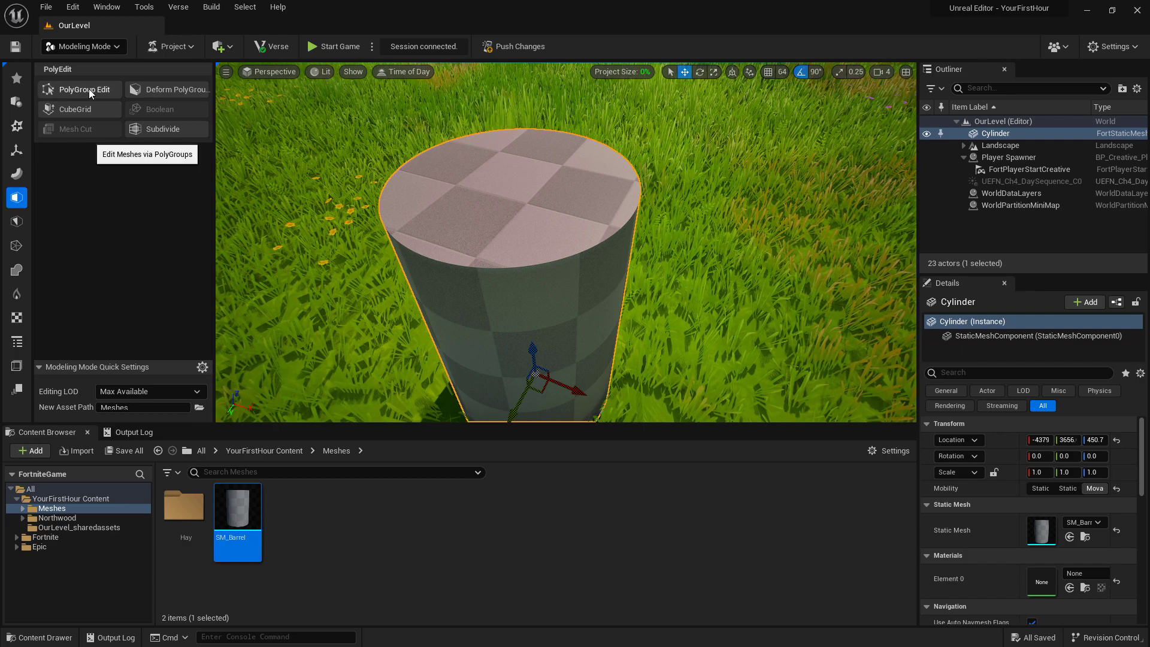
{"action": "left_click", "coordinate": [79, 88]}
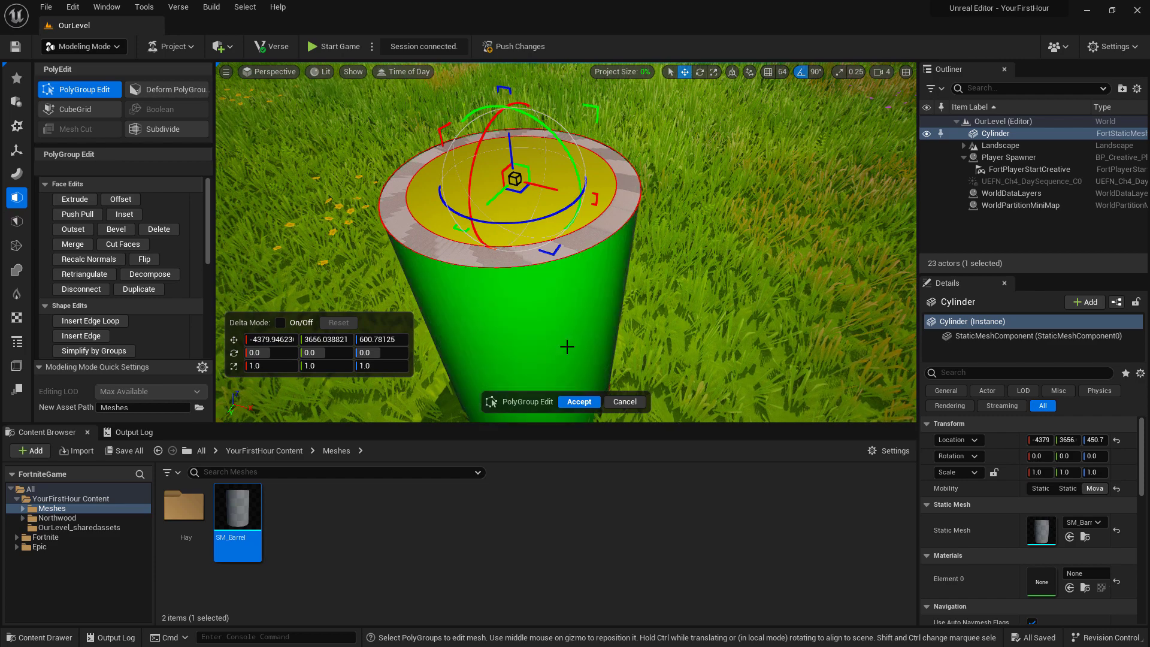
{"action": "left_click", "coordinate": [579, 401]}
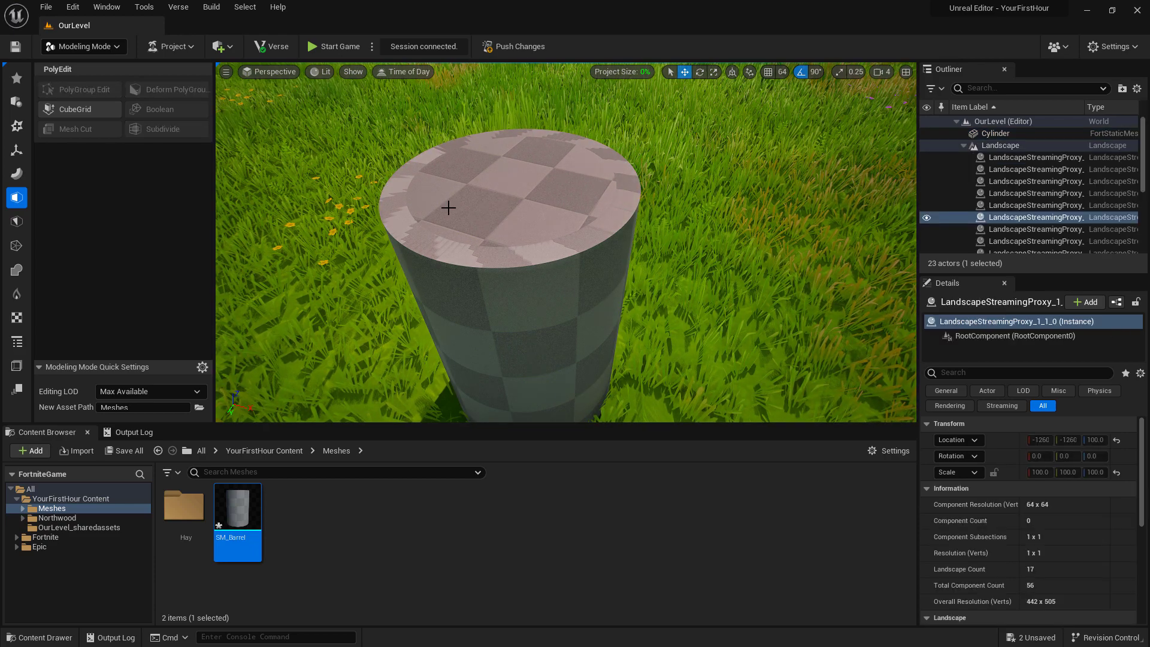
{"action": "mouse_move", "coordinate": [17, 197]}
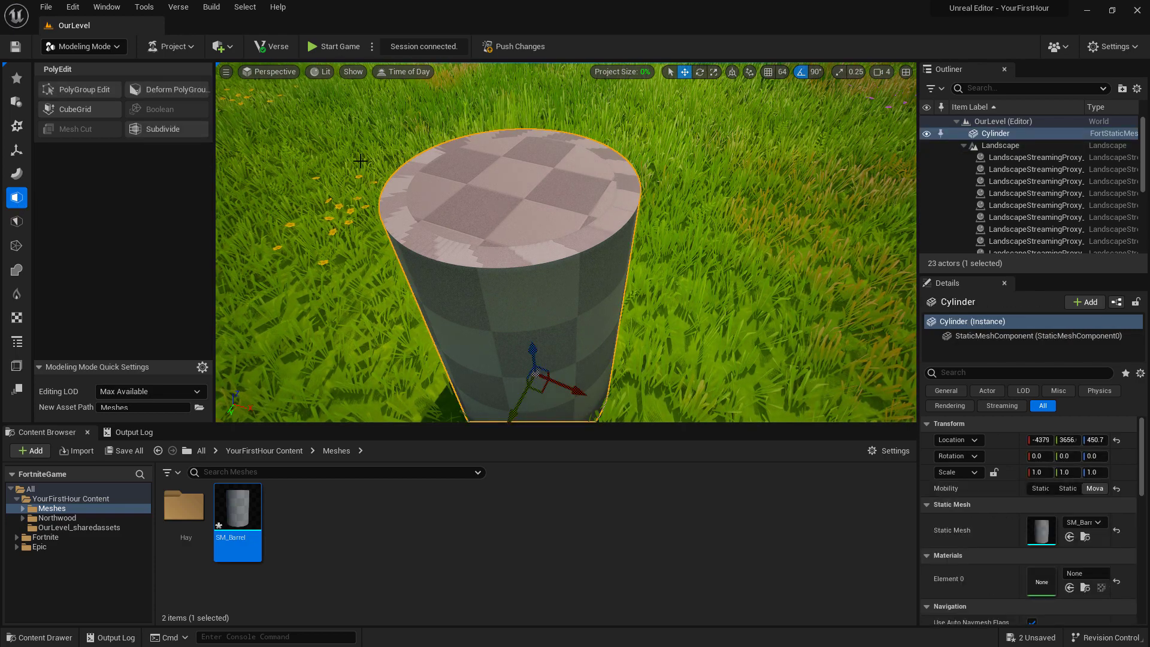
Select the inner top face and extrude it down into the cylinder.
{"action": "left_click", "coordinate": [79, 89]}
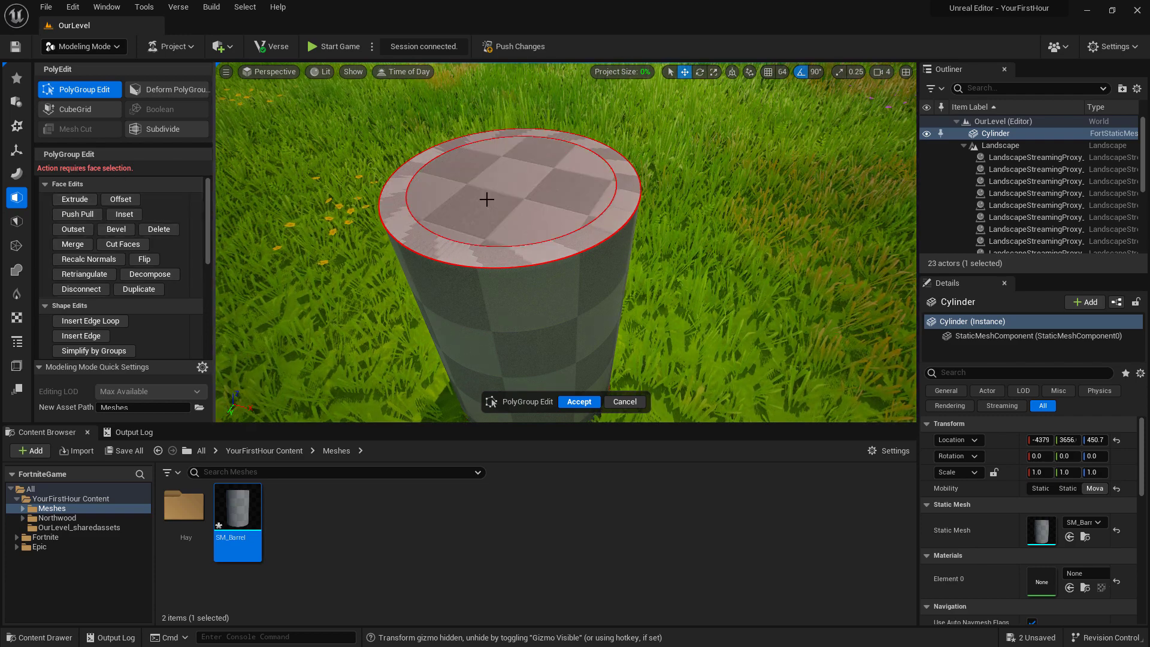
{"action": "left_click", "coordinate": [73, 199]}
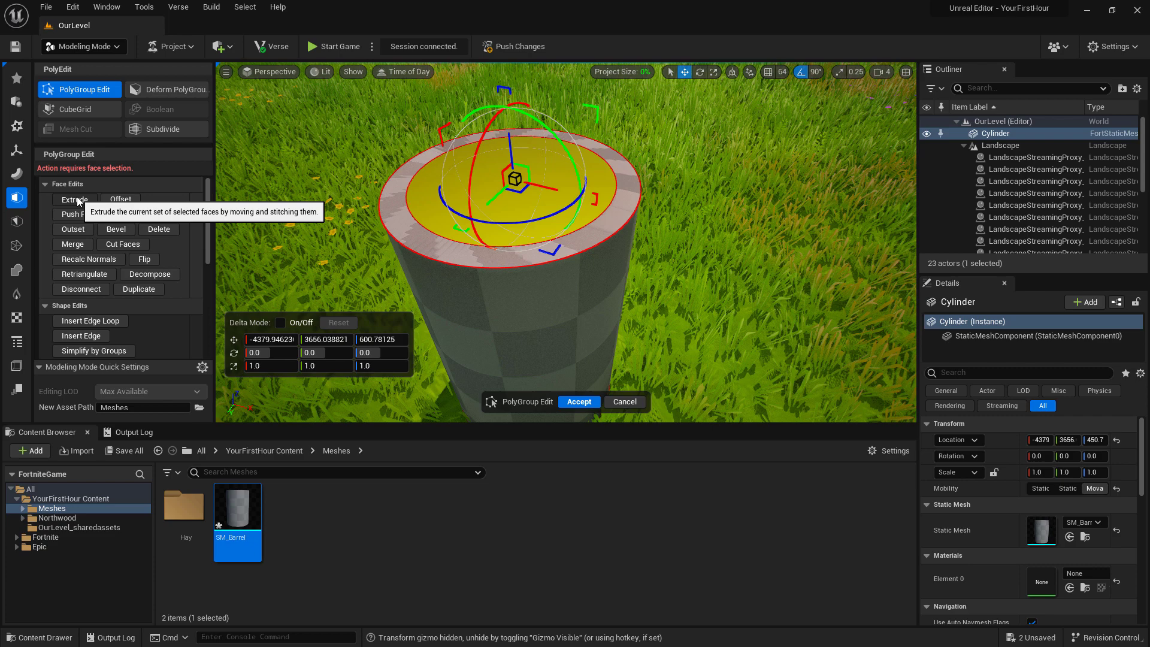
{"action": "left_click", "coordinate": [72, 198]}
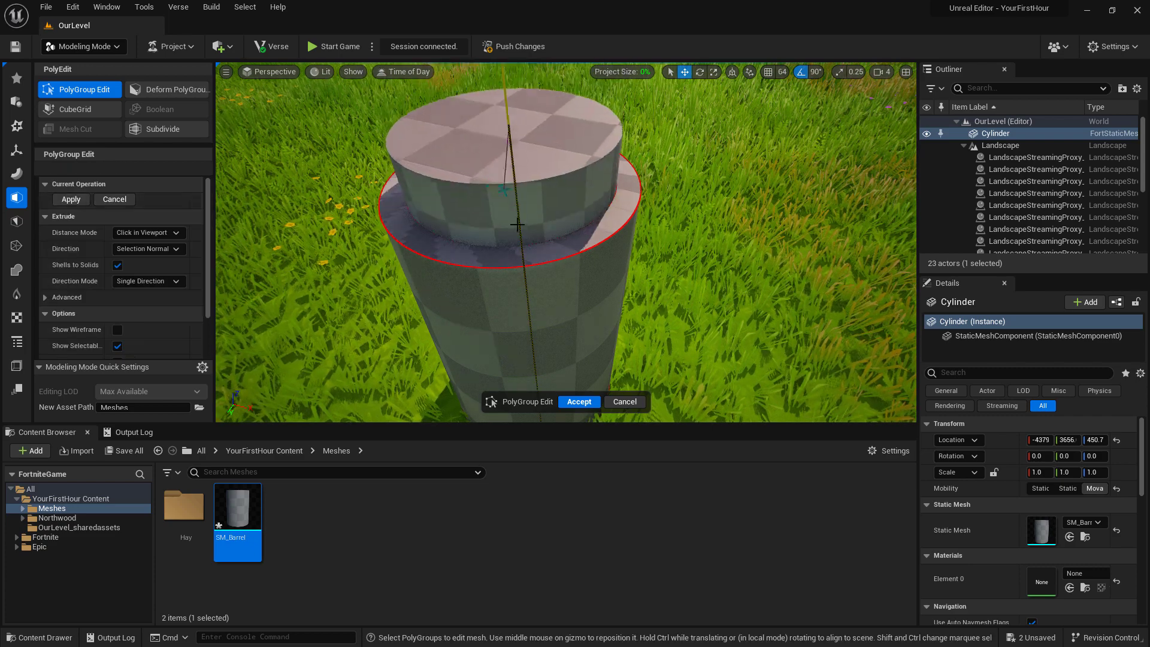
{"action": "left_click_drag", "start_coordinate": [516, 223], "coordinate": [509, 356]}
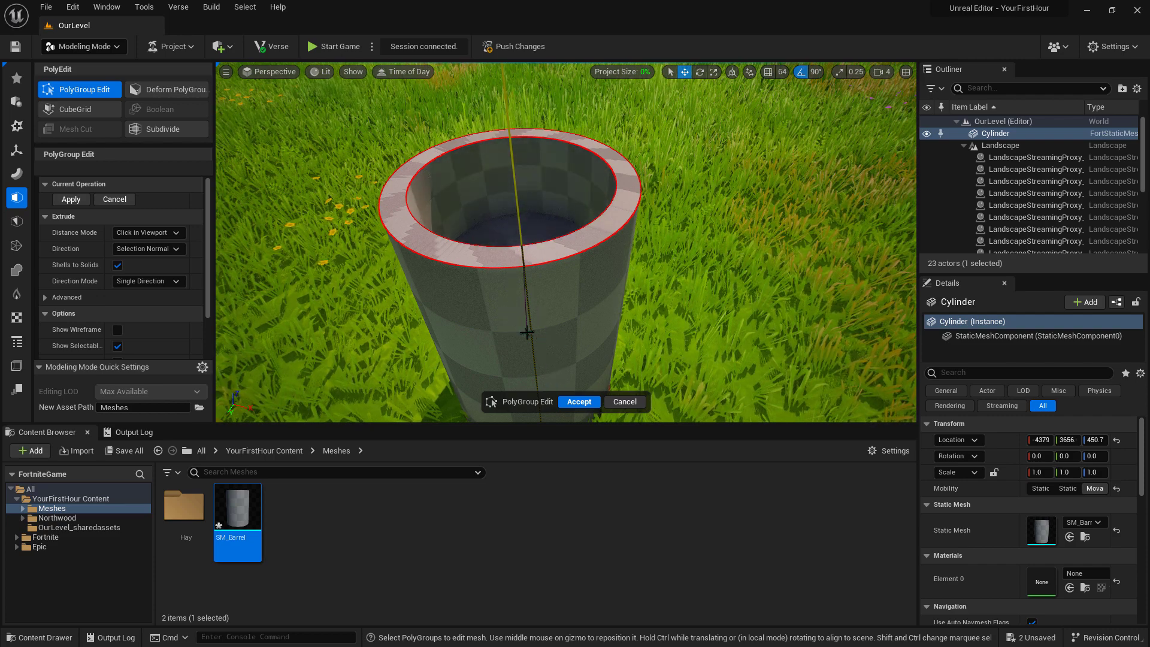
{"action": "mouse_move", "coordinate": [143, 281]}
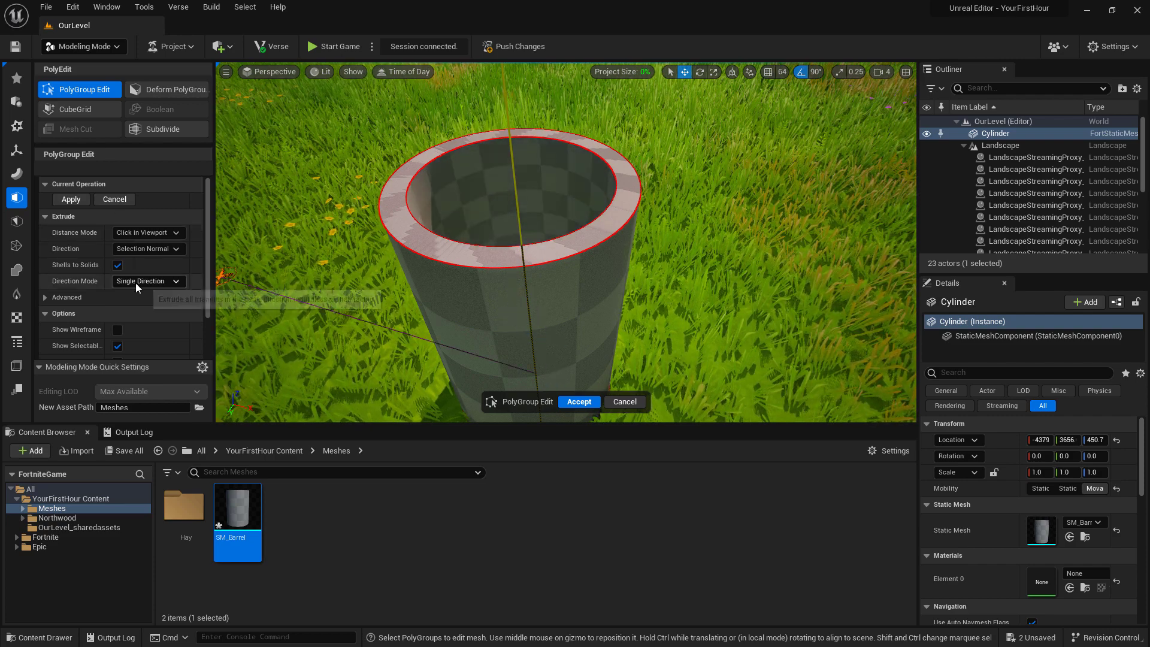
Set the extrude Distance Mode to Fixed with distance -130.
{"action": "left_click", "coordinate": [146, 232]}
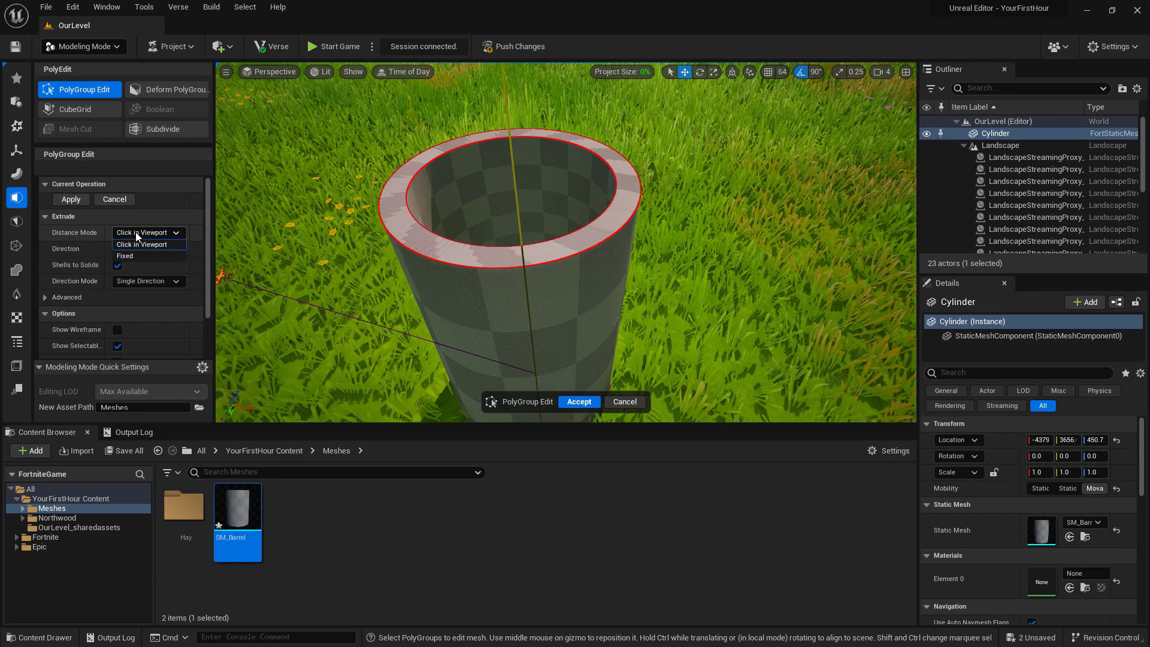
{"action": "left_click", "coordinate": [124, 245]}
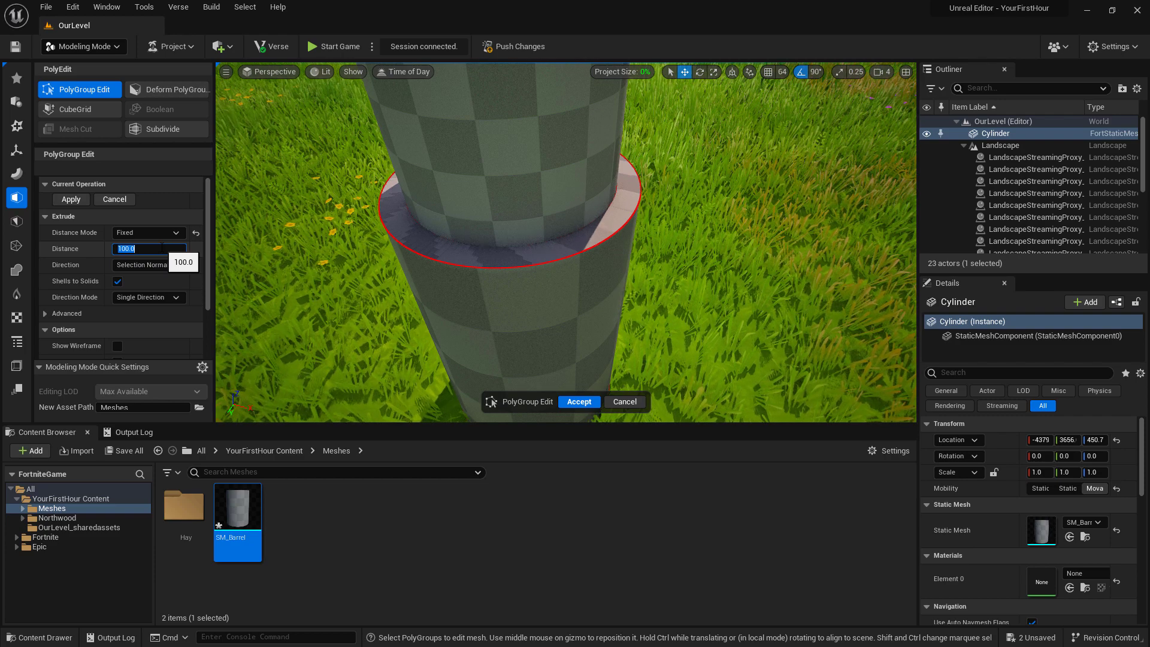
{"action": "type", "text": "130.0"}
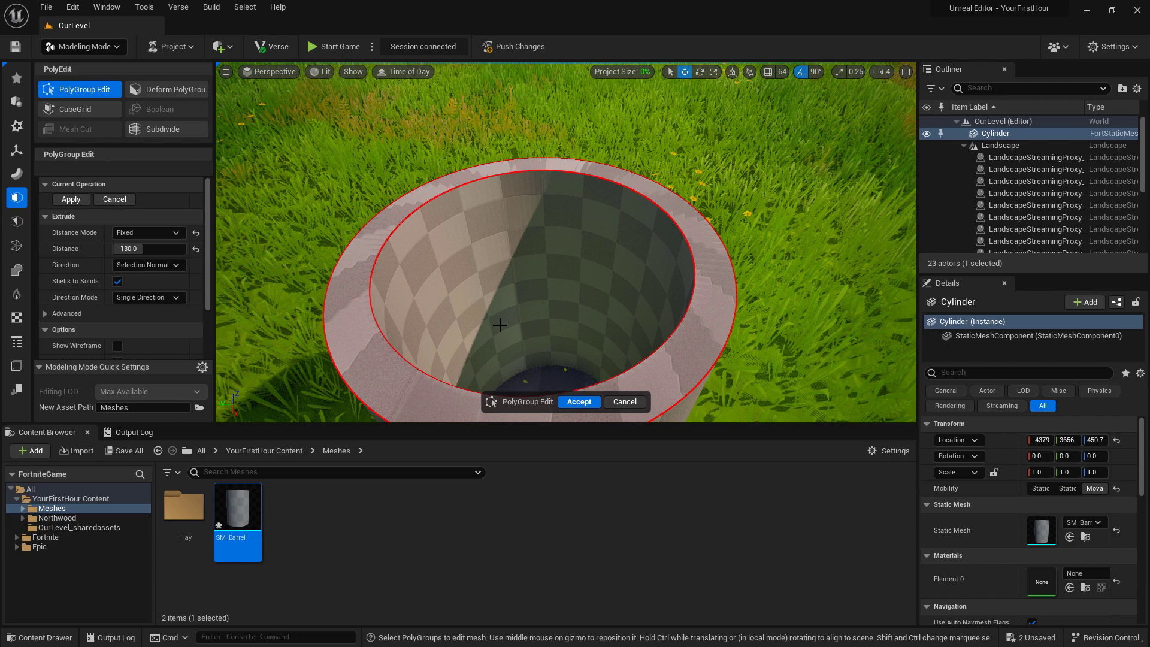
Accept the hollow barrel, return to Selection Mode, and drag SM_Barrel copies onto the grass.
{"action": "left_click", "coordinate": [578, 401]}
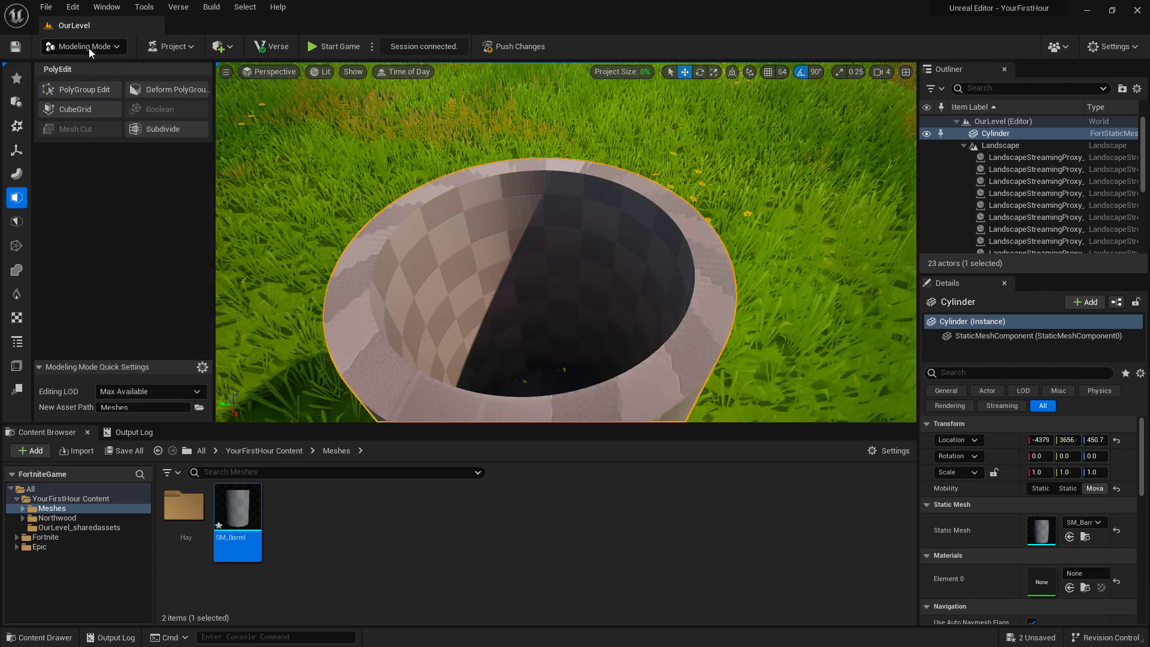
{"action": "left_click", "coordinate": [82, 46]}
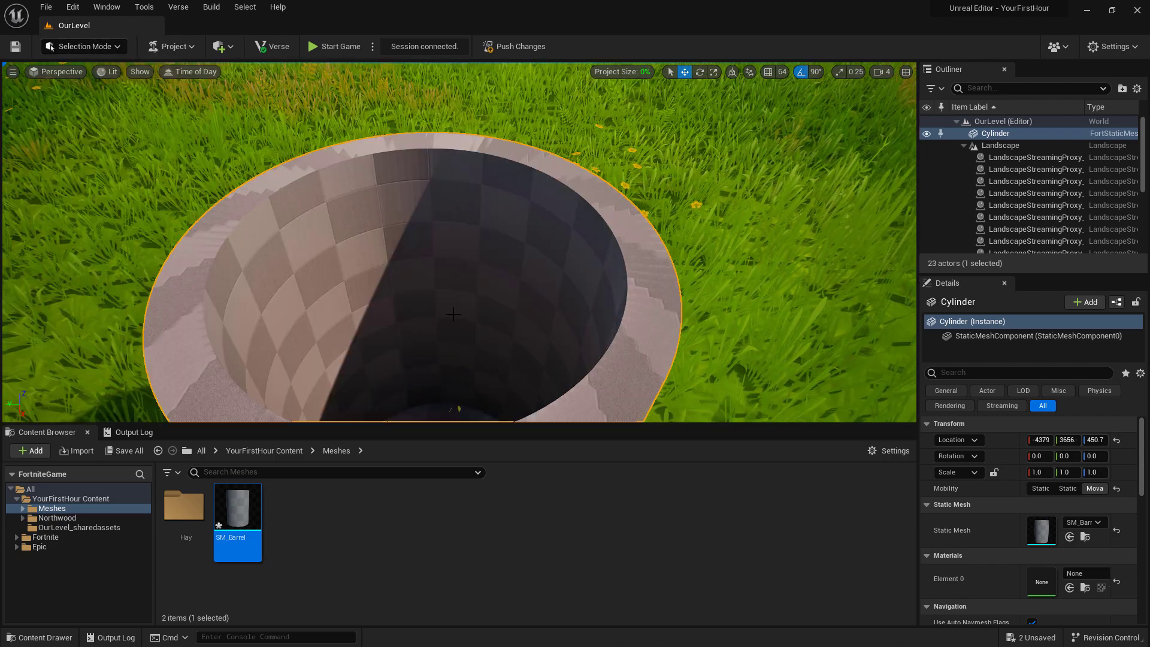
{"action": "left_click_drag", "start_coordinate": [453, 316], "coordinate": [443, 286]}
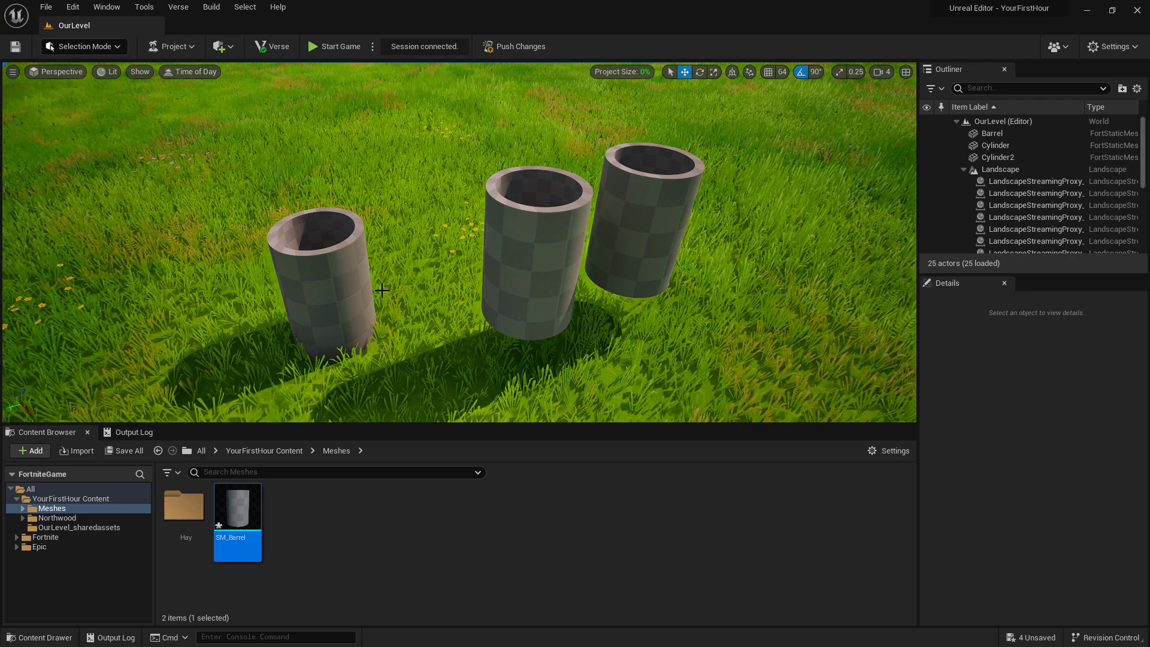
{"action": "left_click", "coordinate": [539, 234]}
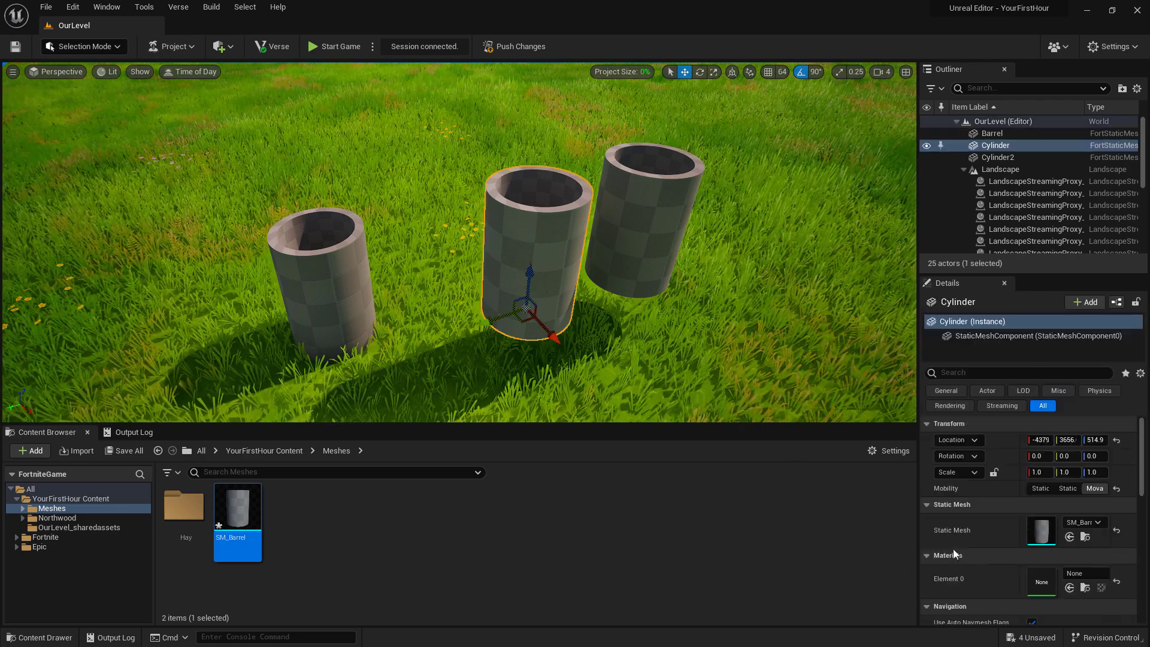